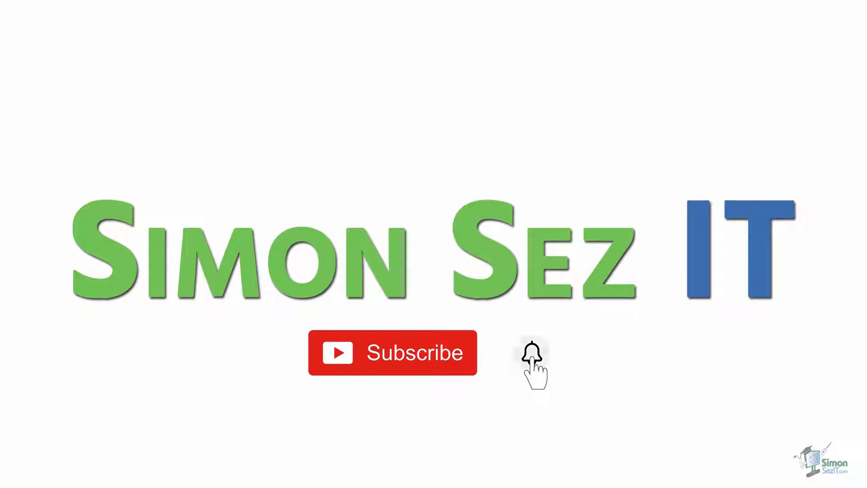
# Expand the Draw tab's Shapes gallery to see its lines, basic shapes and grid options.
pyautogui.click(532, 352)
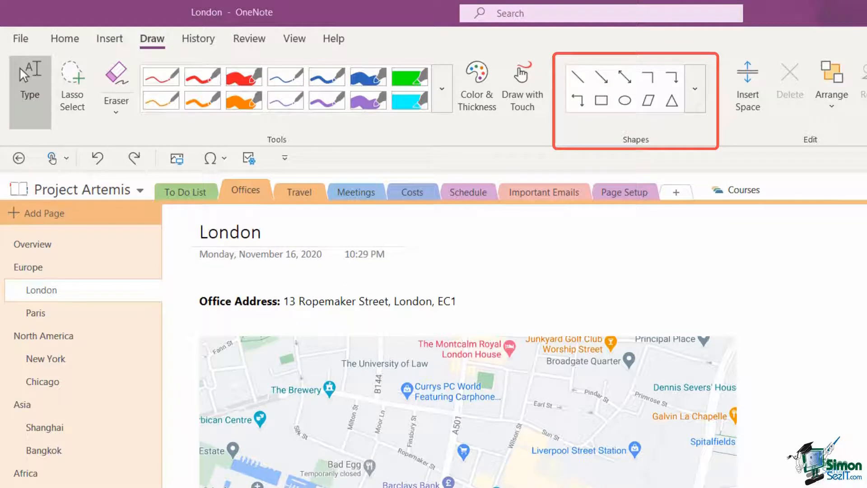
pyautogui.click(695, 88)
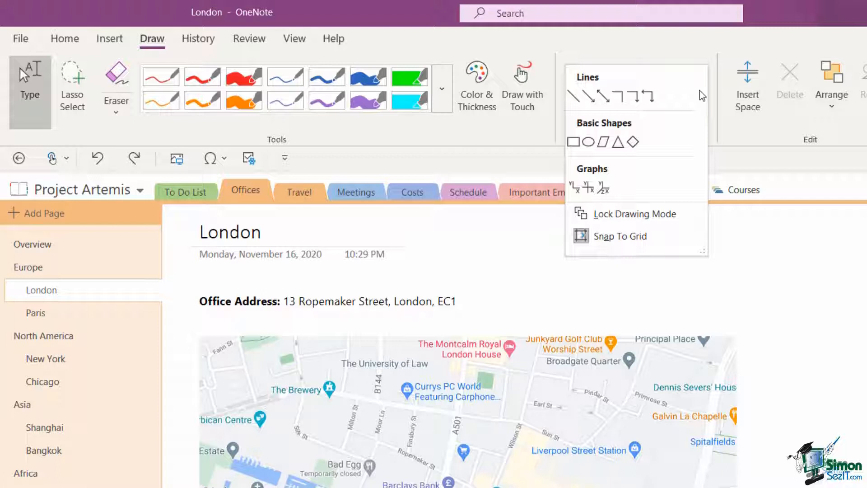
pyautogui.moveTo(574, 142)
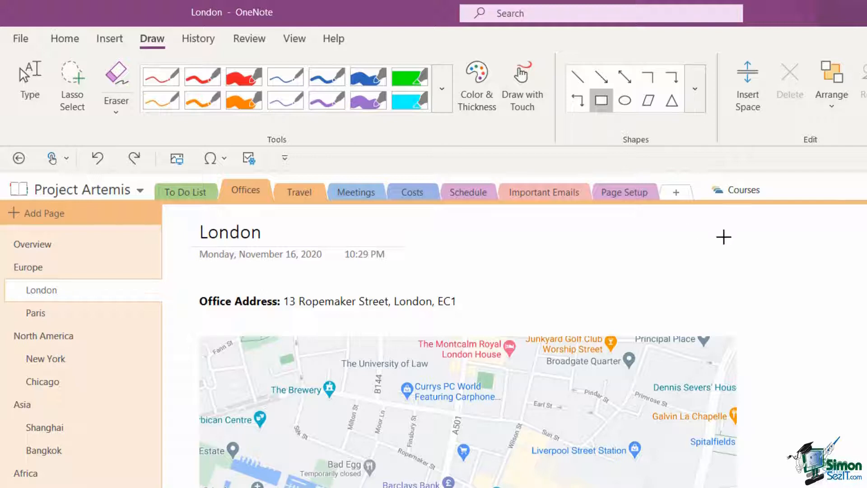
pyautogui.moveTo(633, 261)
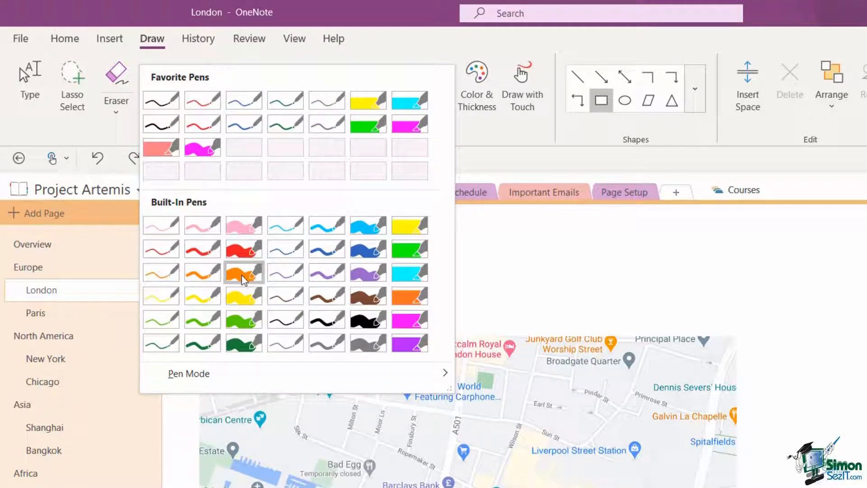
pyautogui.moveTo(243, 271)
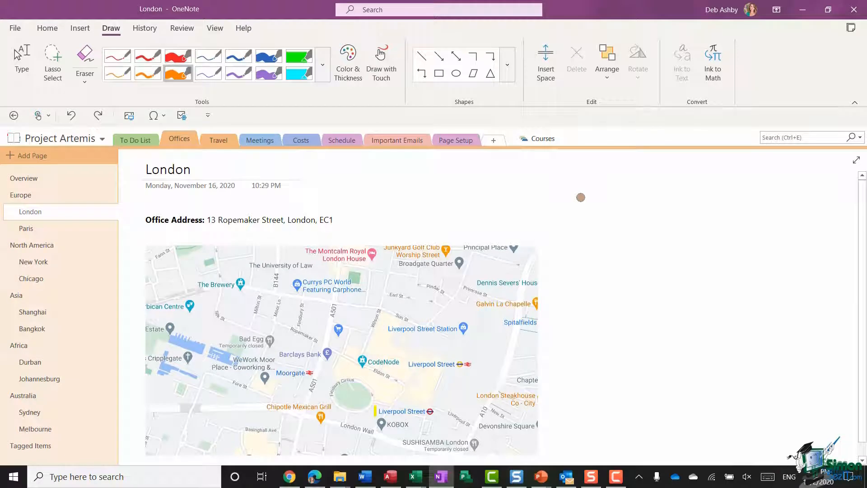
# Scroll down the London page across the map with the orange annotations.
pyautogui.scroll(-3)
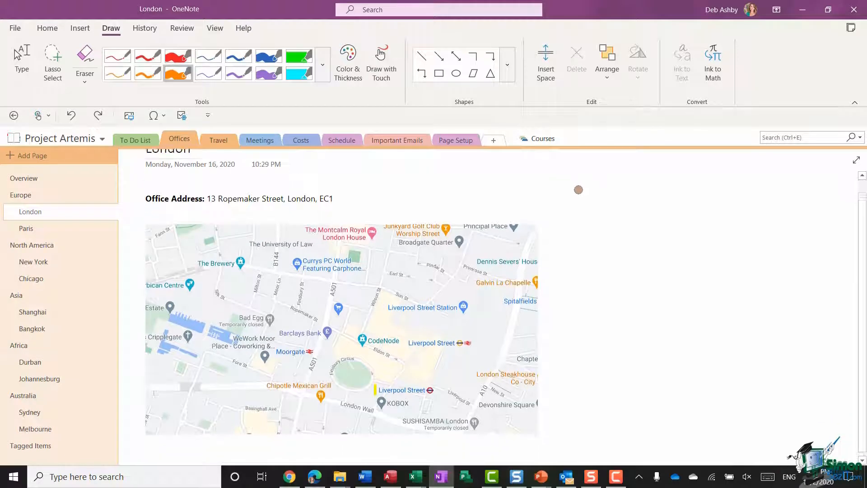
pyautogui.scroll(-3)
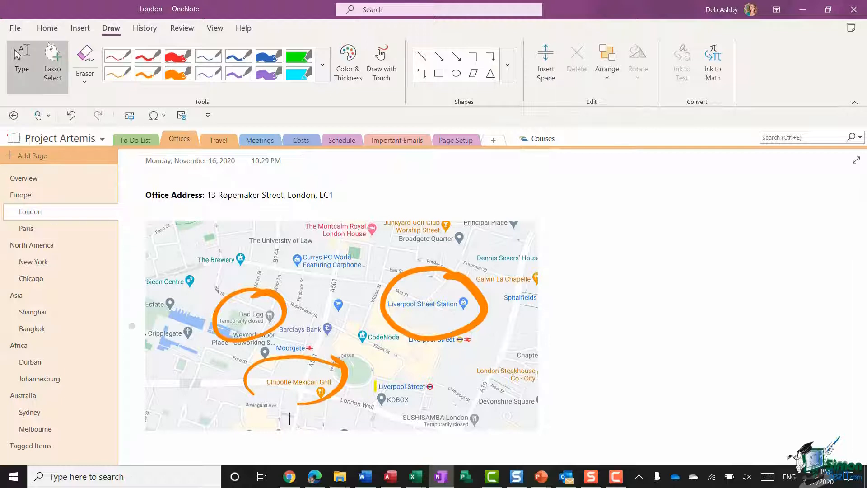
# Lasso-select all three orange ink markings on the map and delete them.
pyautogui.click(85, 83)
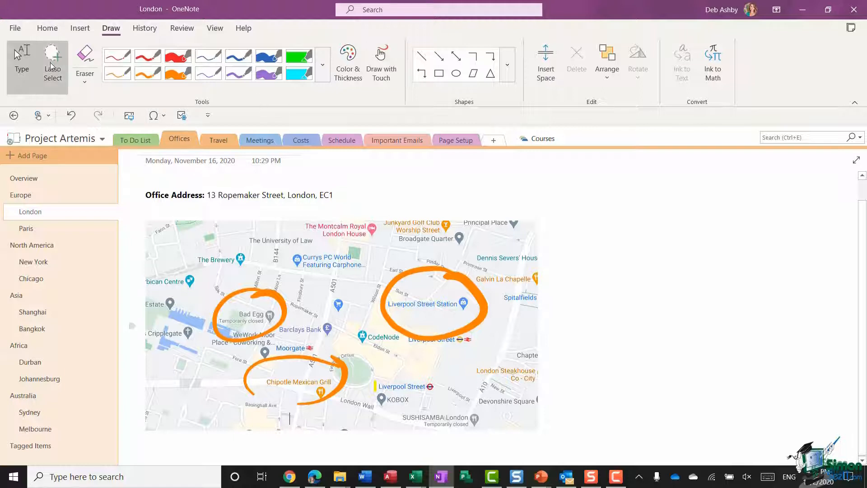
pyautogui.moveTo(53, 61)
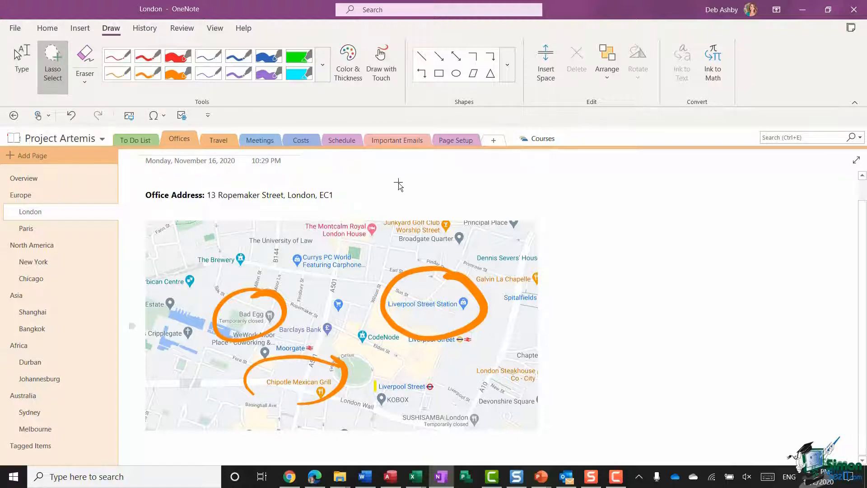
pyautogui.moveTo(588, 201)
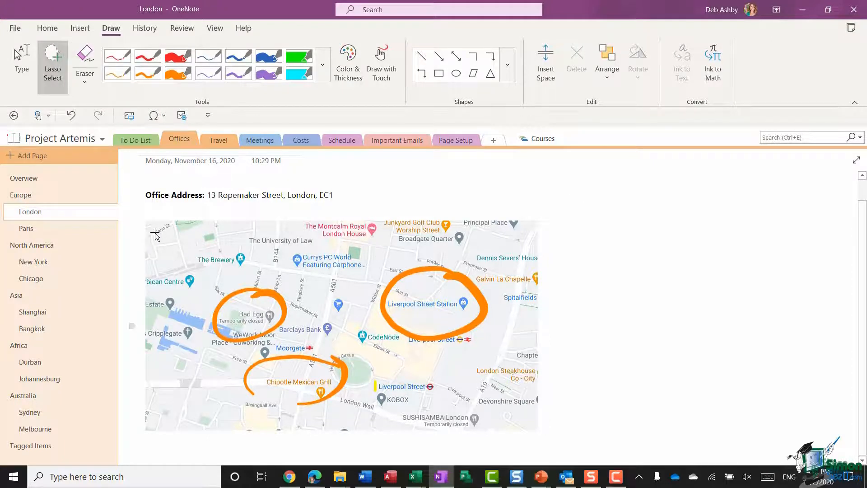
pyautogui.moveTo(157, 231); pyautogui.dragTo(328, 436)
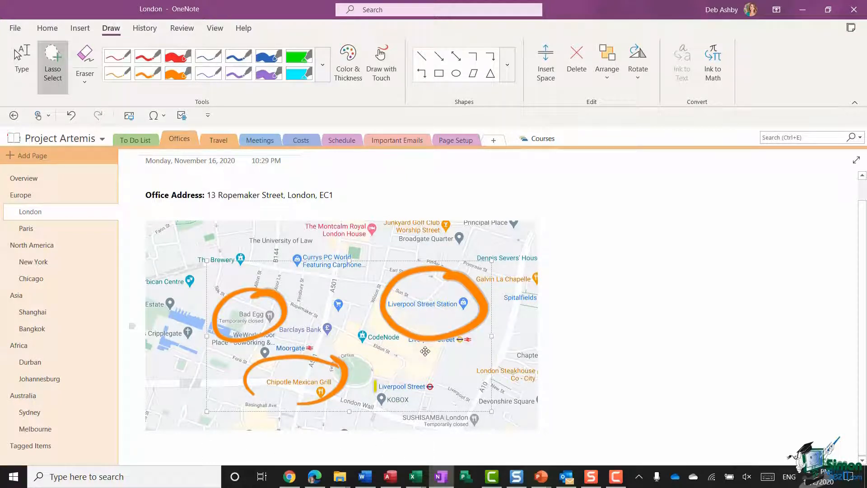
pyautogui.moveTo(227, 244)
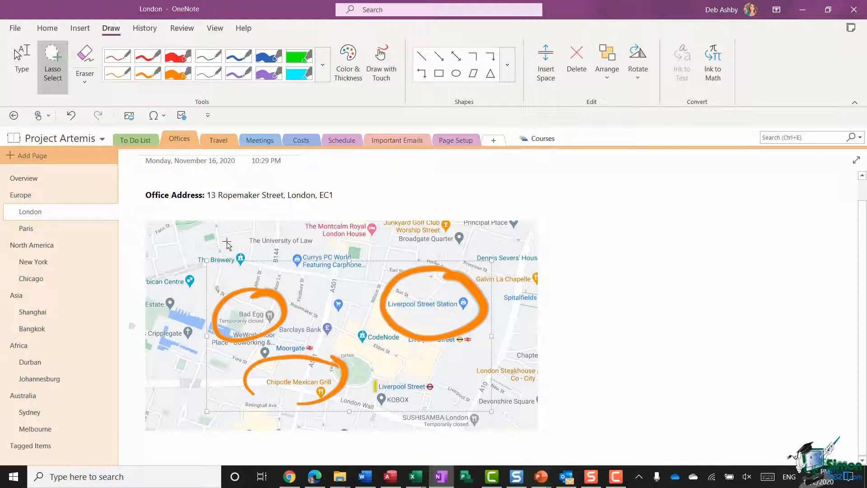
pyautogui.moveTo(451, 169)
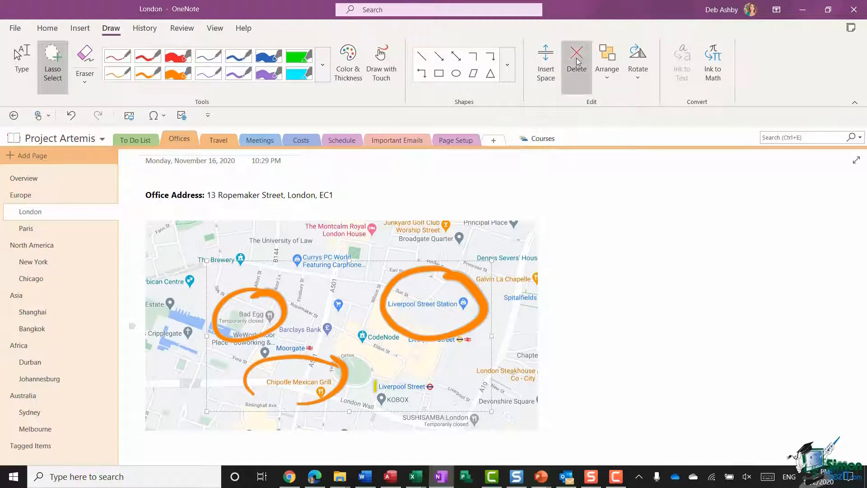
pyautogui.click(576, 59)
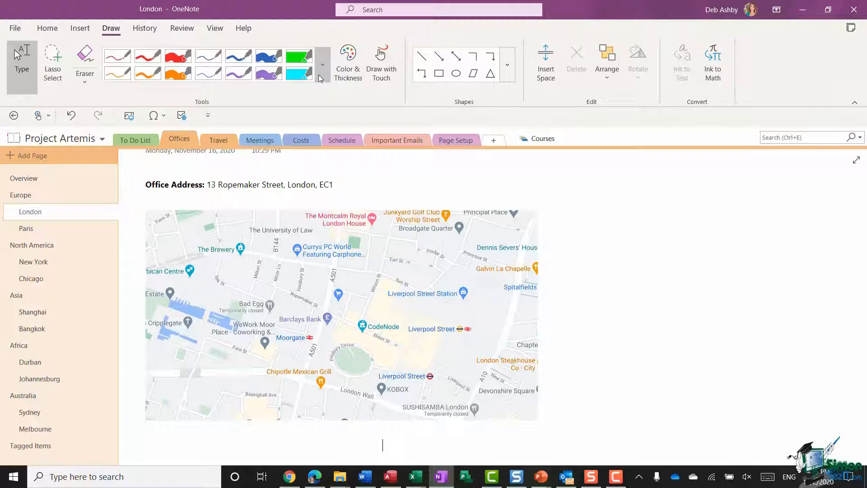
# Draw a thick red rectangle outline to the right of the office address.
pyautogui.click(322, 64)
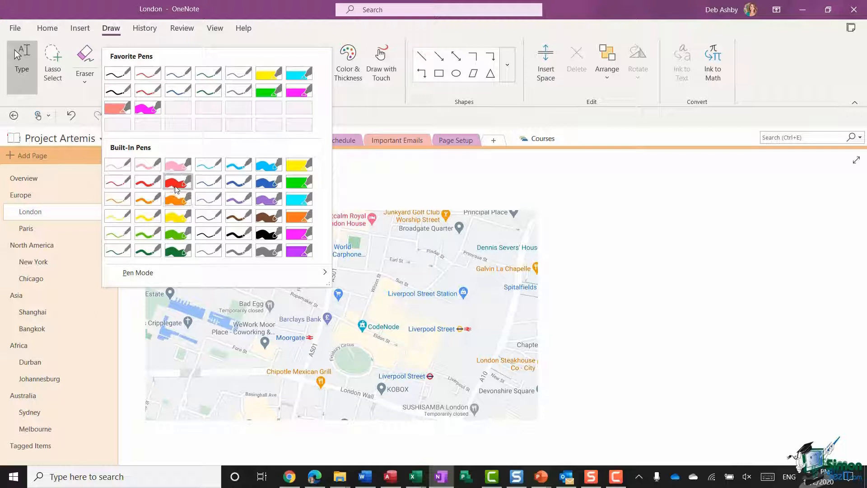
pyautogui.moveTo(178, 182)
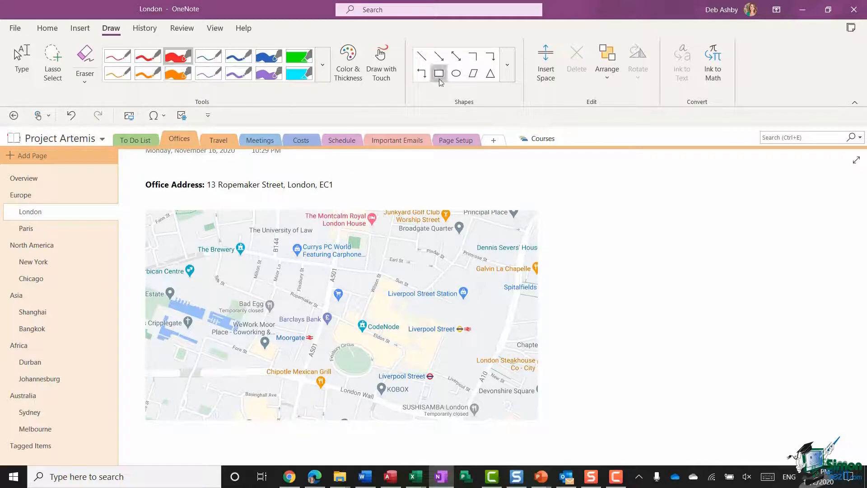
pyautogui.click(506, 65)
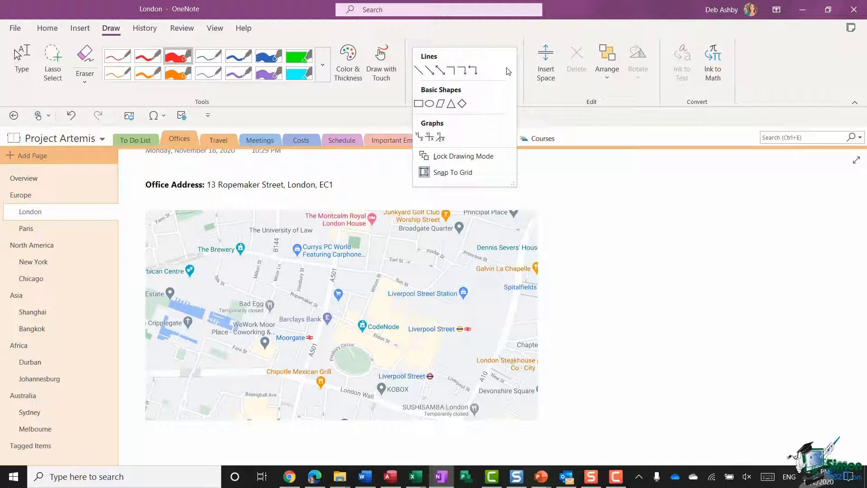
pyautogui.moveTo(422, 99)
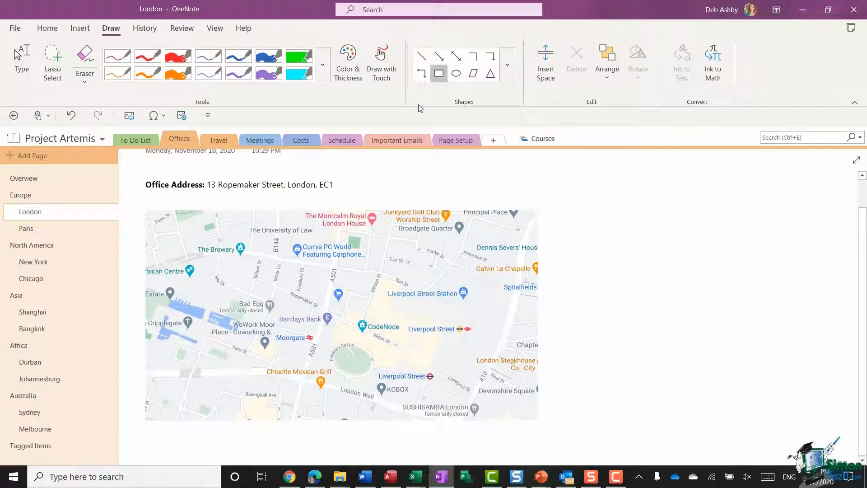
pyautogui.moveTo(568, 182); pyautogui.dragTo(689, 258)
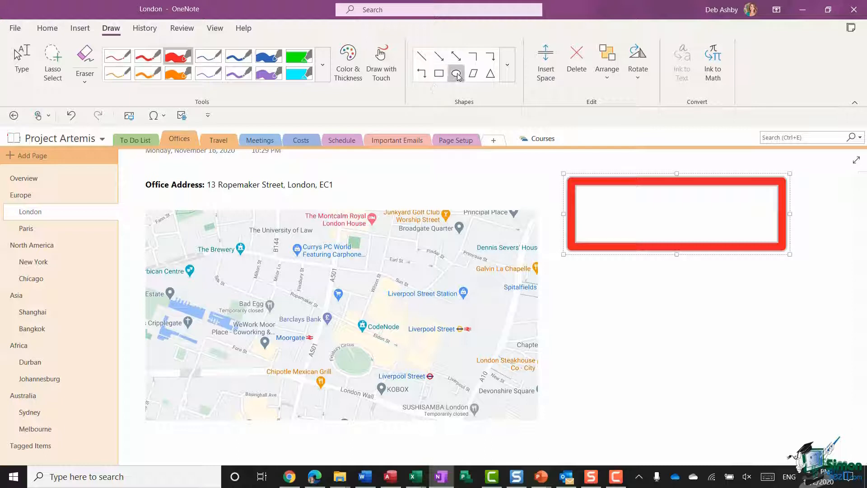
pyautogui.moveTo(457, 74)
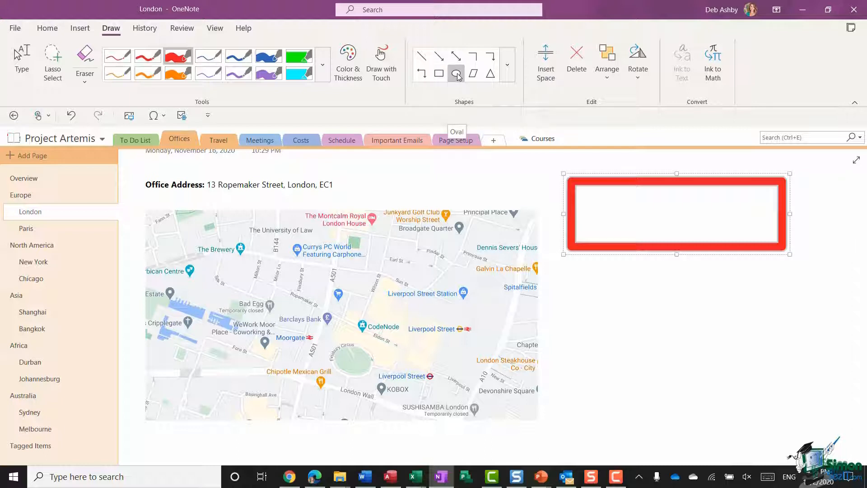
# Choose the Oval shape and reopen the pen gallery to pick a purple pen.
pyautogui.click(322, 65)
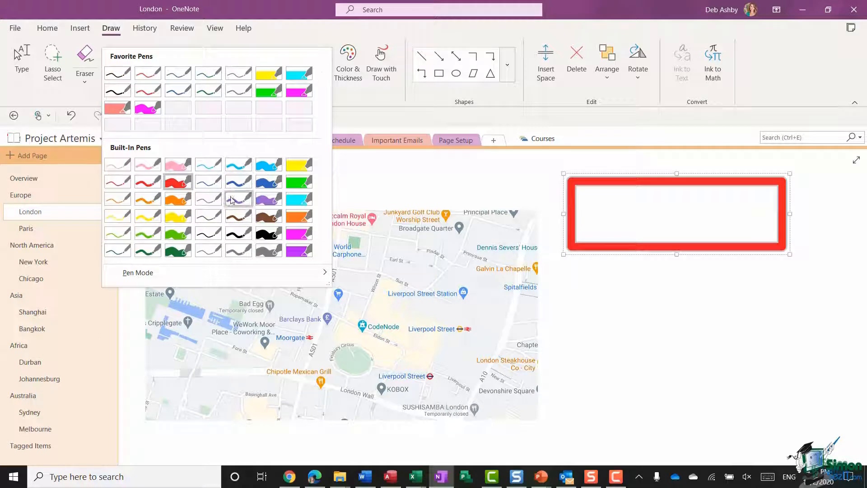
pyautogui.moveTo(237, 199)
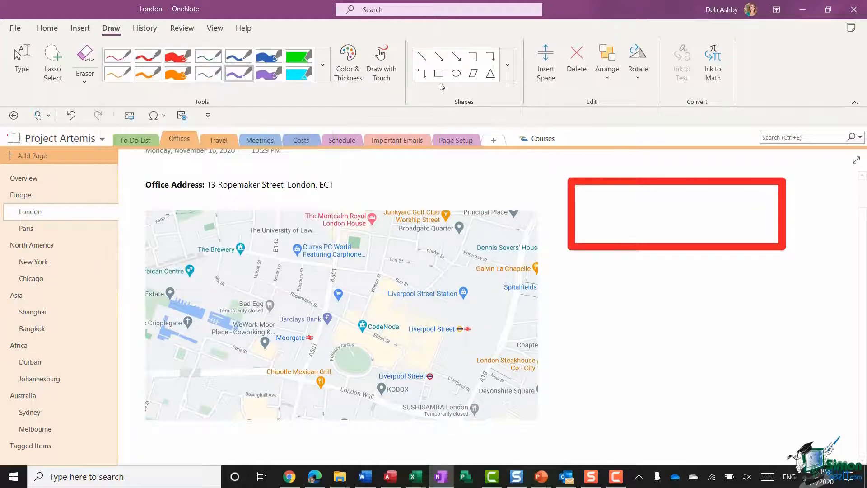
pyautogui.moveTo(456, 73)
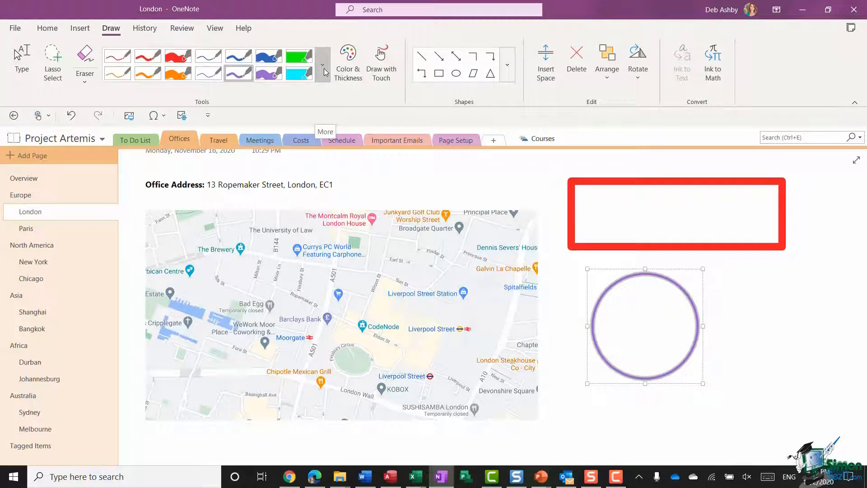
pyautogui.click(323, 65)
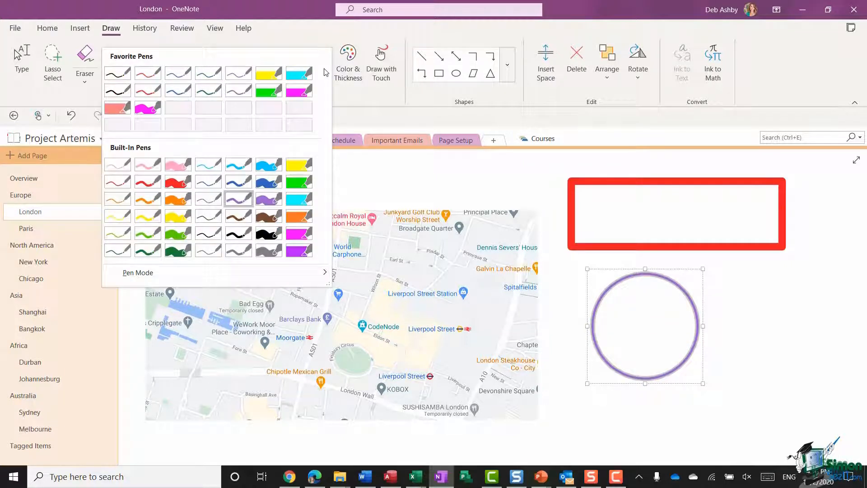
pyautogui.moveTo(149, 141)
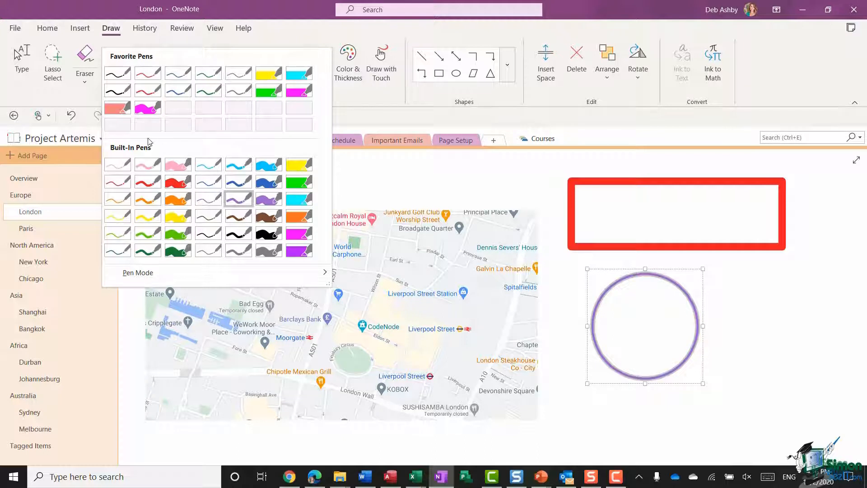
pyautogui.moveTo(117, 250)
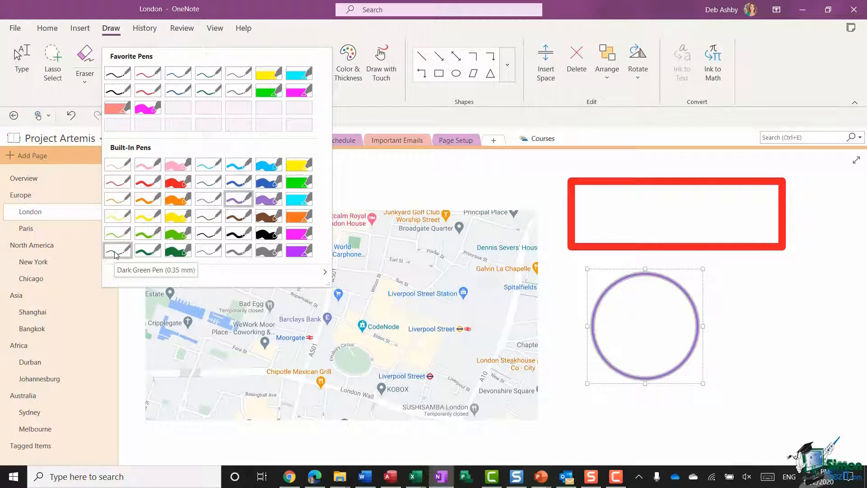
# Draw a thin dark green arrow from the purple circle toward the red rectangle.
pyautogui.click(117, 250)
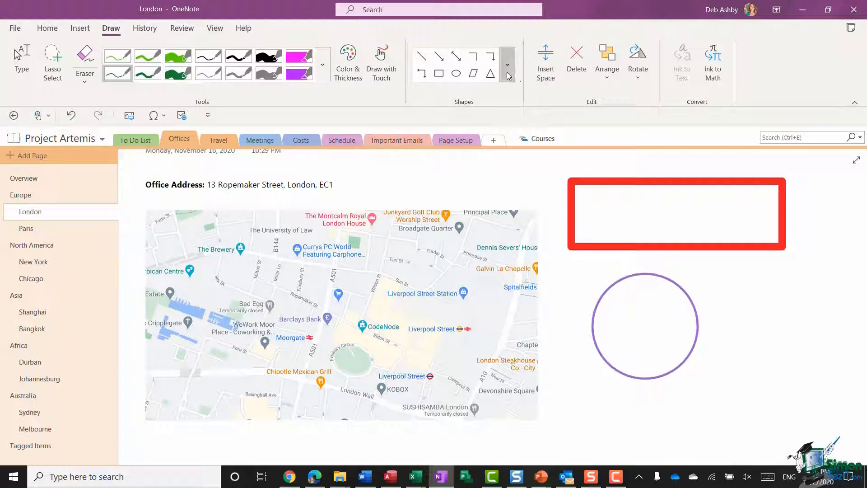
pyautogui.click(507, 76)
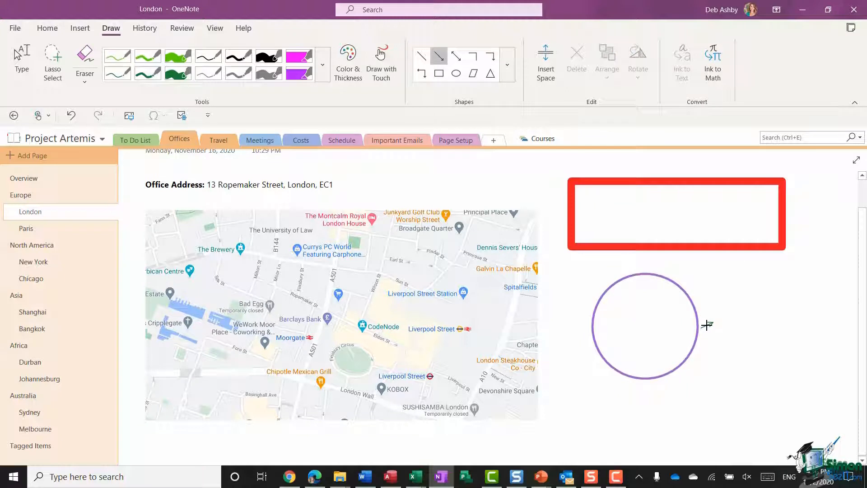
pyautogui.moveTo(706, 325); pyautogui.dragTo(746, 256)
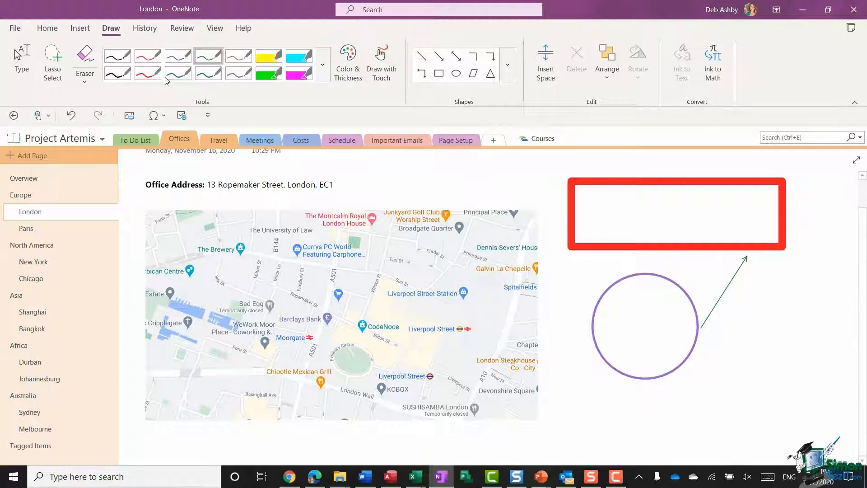
# Select the red rectangle, purple circle and green arrow together and delete them.
pyautogui.click(53, 61)
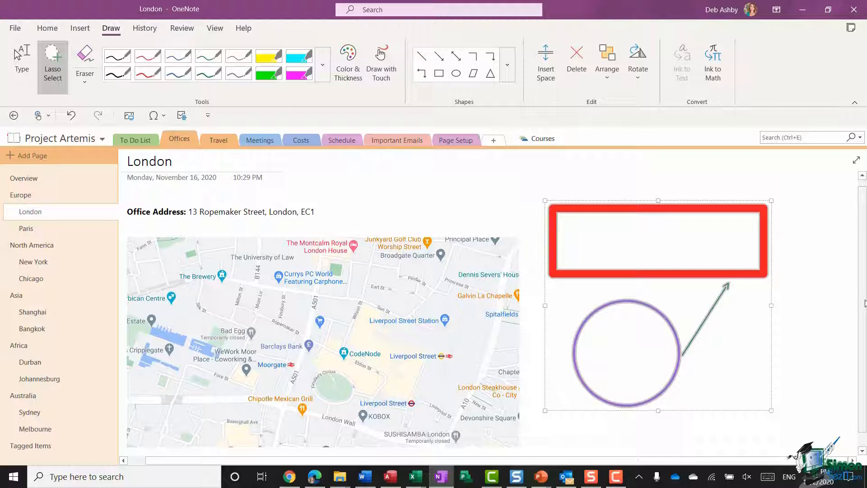
pyautogui.click(576, 61)
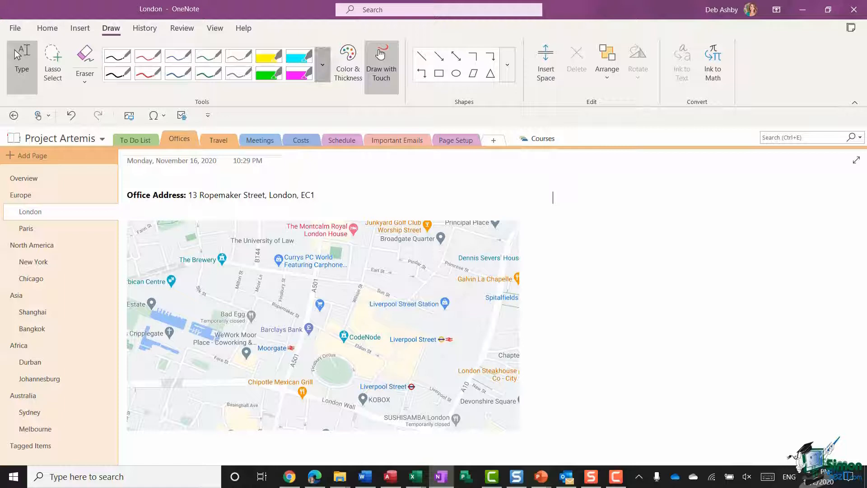
# Draw a blue triangle outline overlapping the map's right edge, then return to Type mode.
pyautogui.click(321, 81)
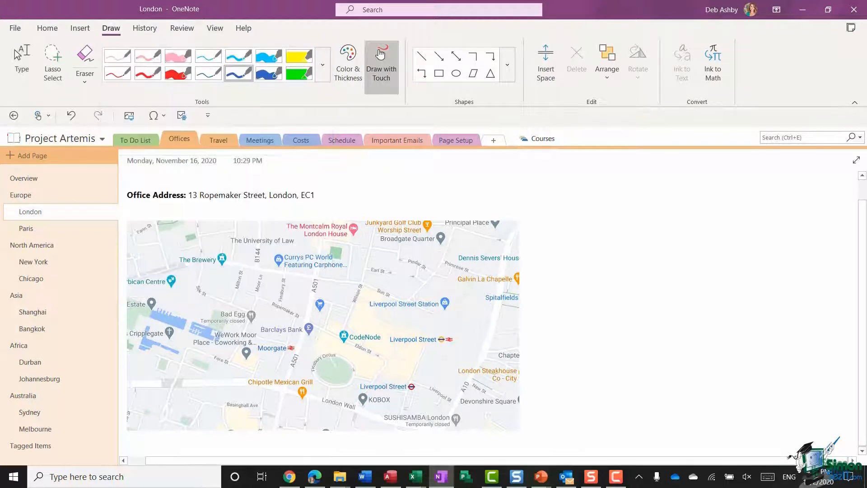
pyautogui.click(505, 64)
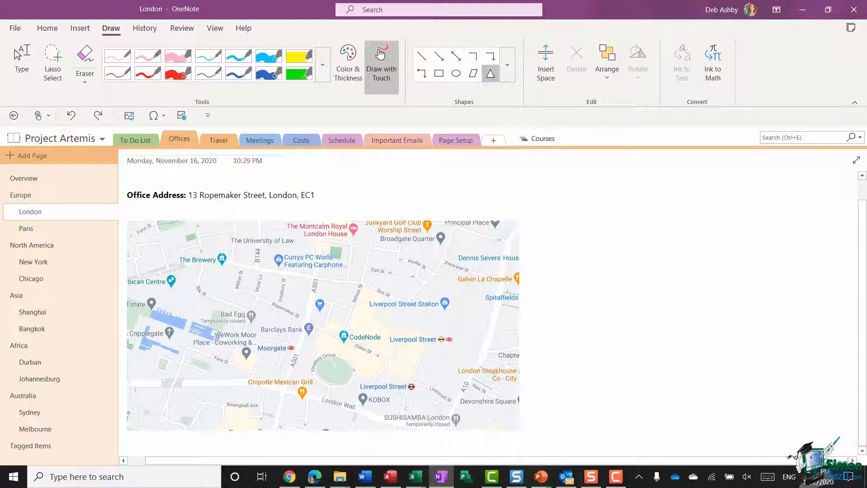
pyautogui.moveTo(481, 337); pyautogui.dragTo(669, 337)
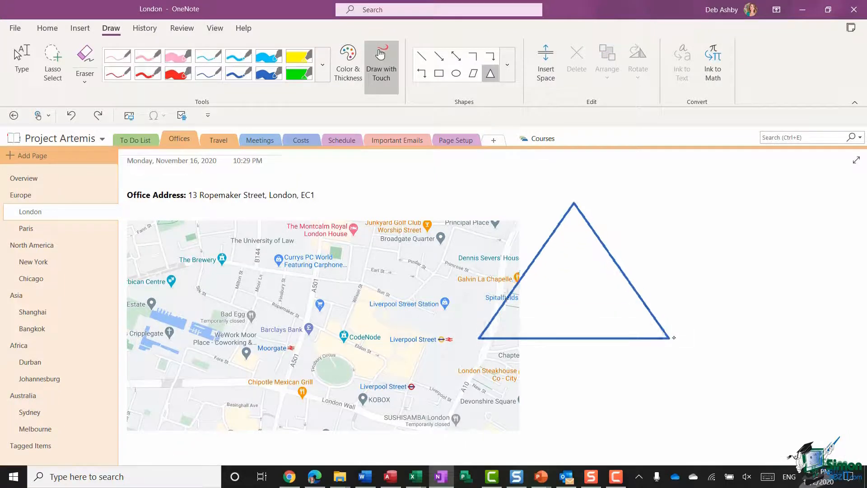
pyautogui.click(573, 270)
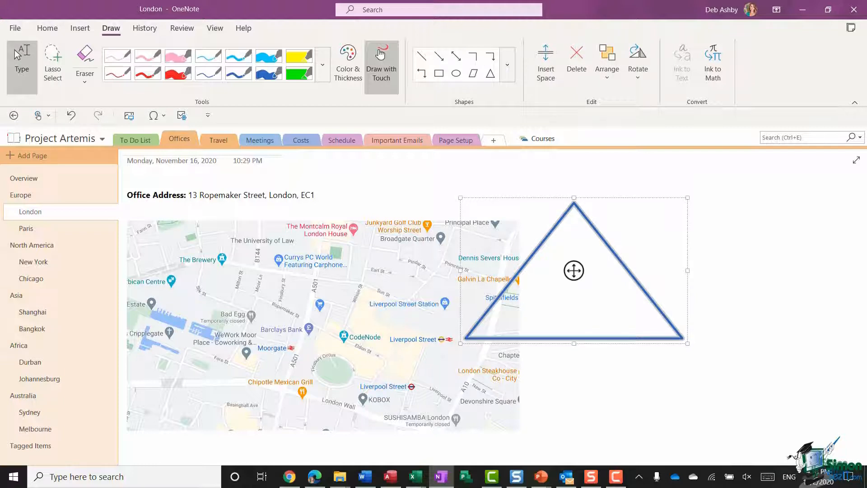
# Set the pen to the thickest width in maroon, and choose the Parallelogram shape.
pyautogui.click(348, 62)
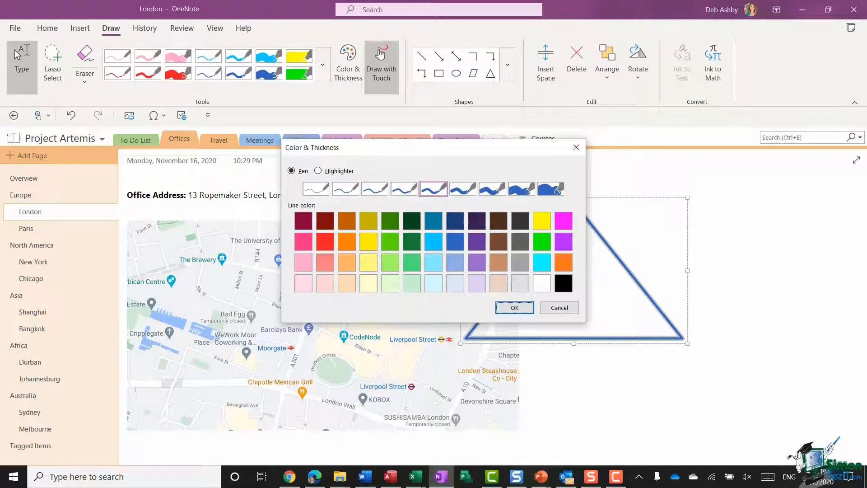
pyautogui.click(550, 188)
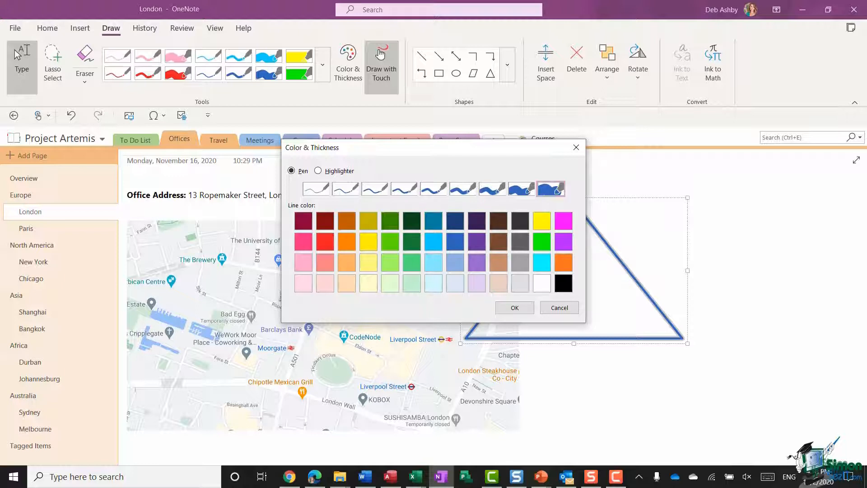
pyautogui.click(302, 221)
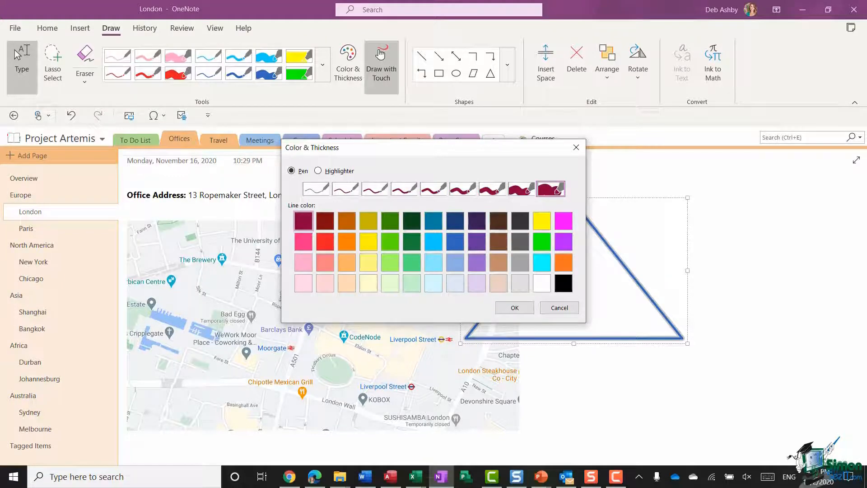
pyautogui.click(513, 308)
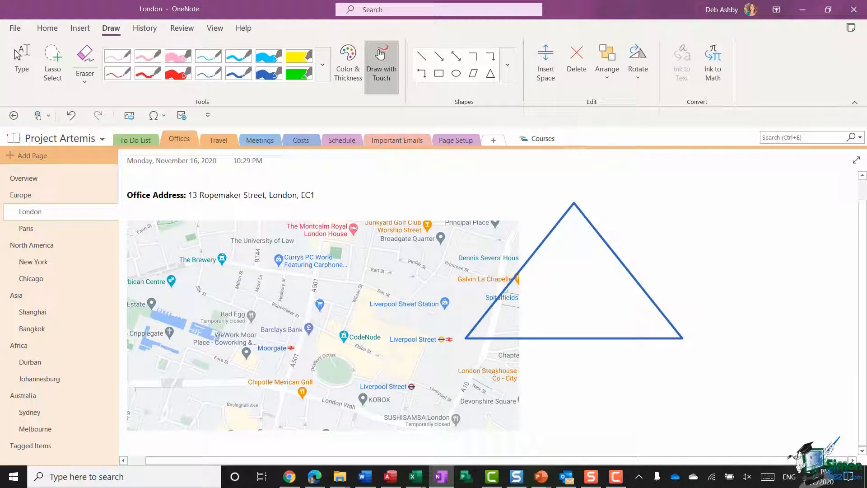
pyautogui.click(506, 65)
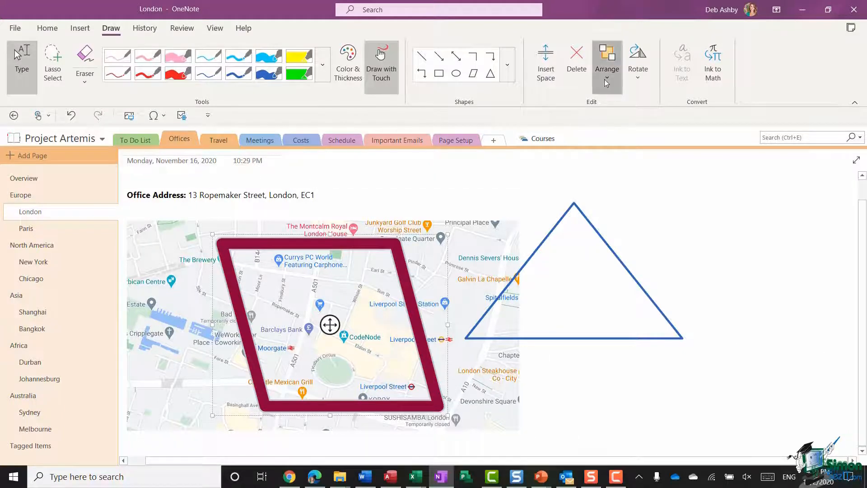
# Send the maroon parallelogram behind the map image using the Arrange stacking options.
pyautogui.click(606, 83)
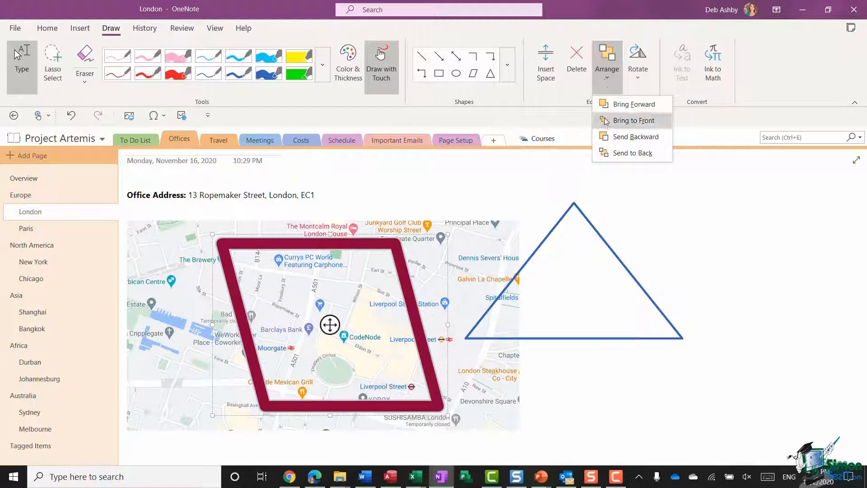
pyautogui.moveTo(634, 104)
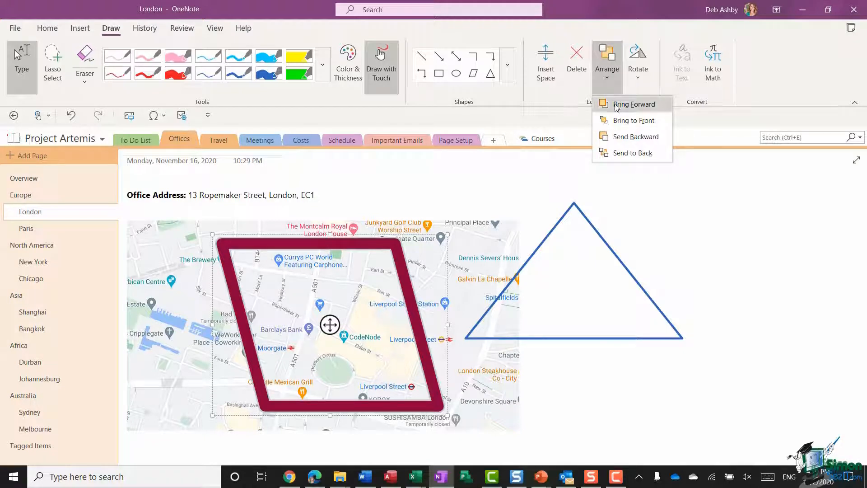
pyautogui.click(632, 153)
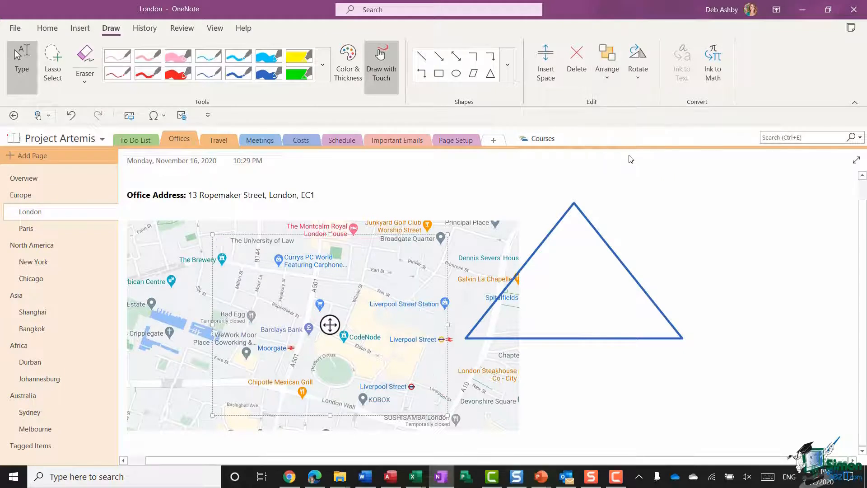
pyautogui.moveTo(591, 130)
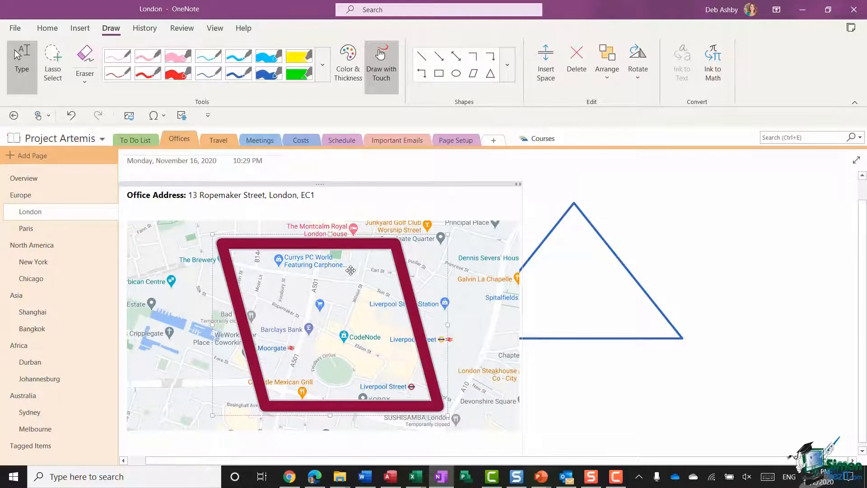
pyautogui.moveTo(637, 60)
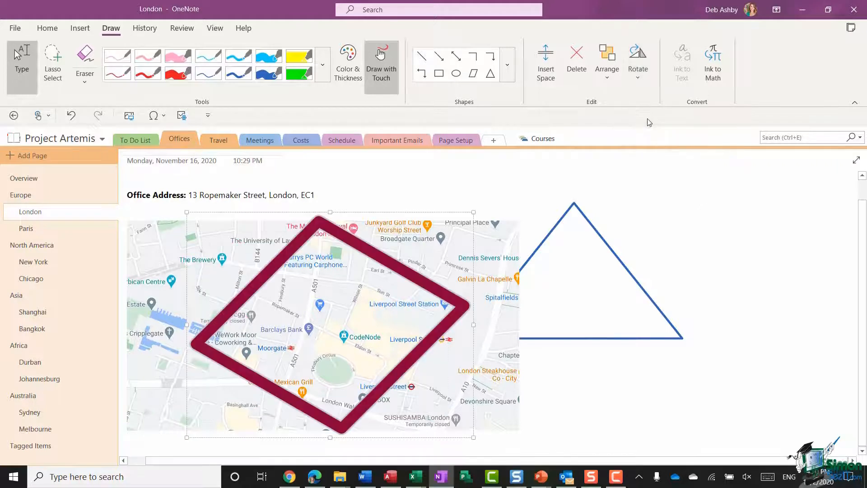
# Flip the maroon parallelogram horizontally, then delete it and the blue triangle.
pyautogui.click(636, 61)
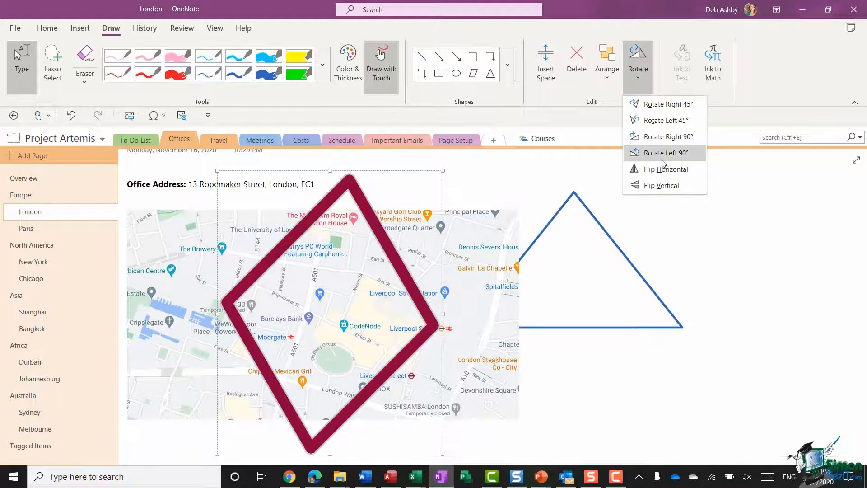
pyautogui.click(663, 153)
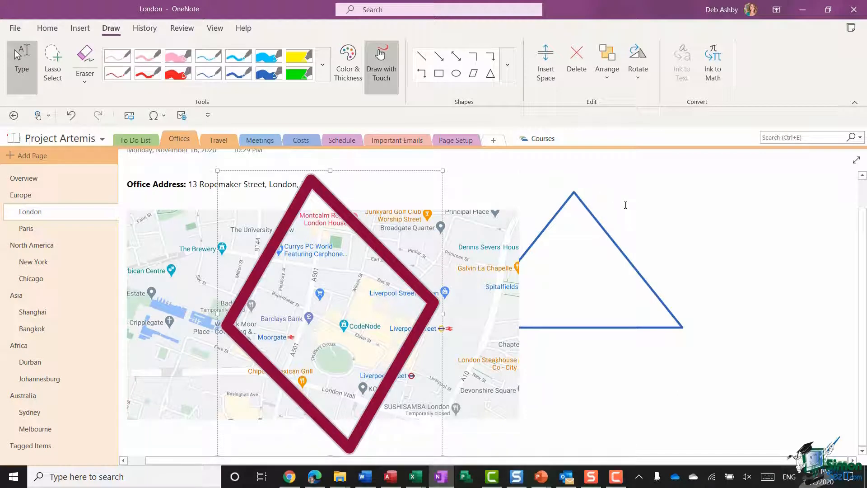
pyautogui.click(576, 61)
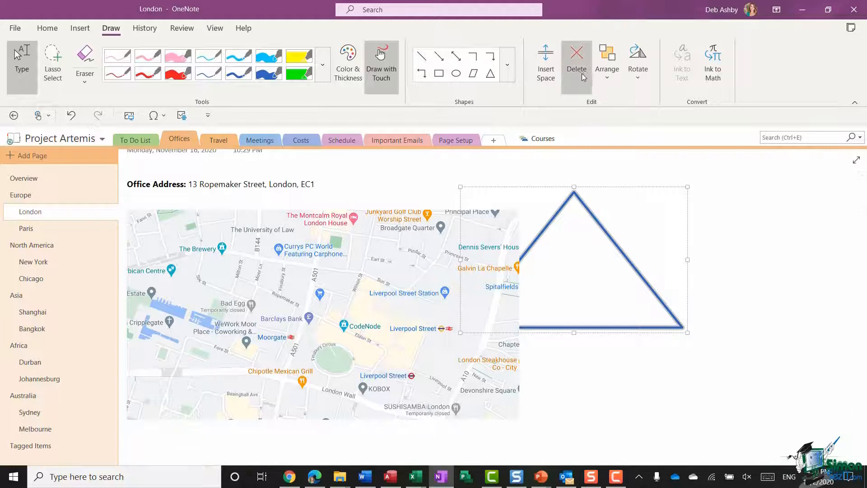
pyautogui.click(576, 61)
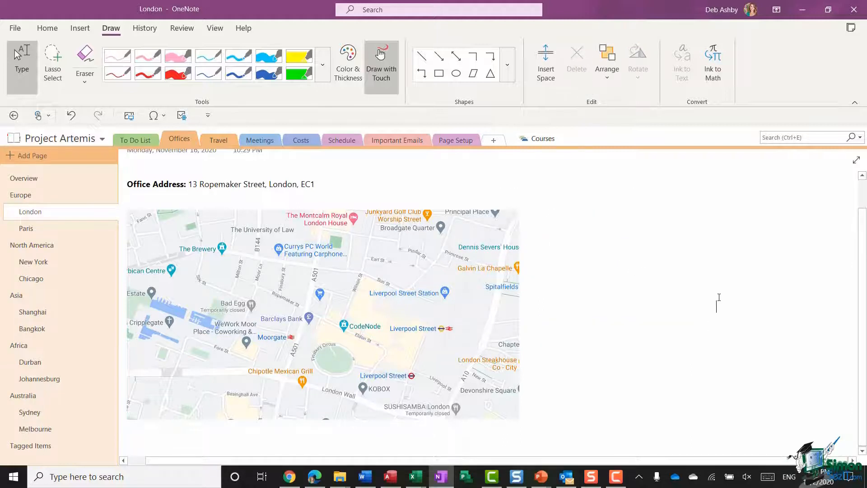